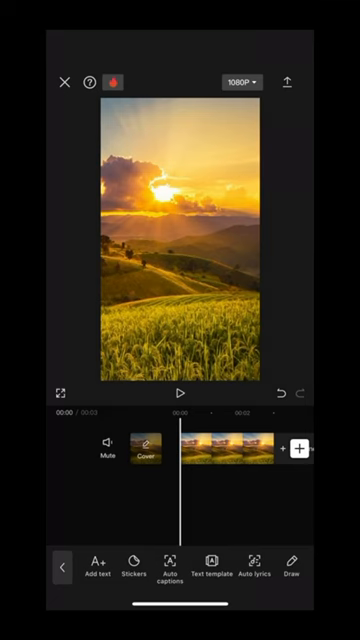
Step: Add an empty text box over the sunset landscape video
{"action": "left_click", "coordinate": [96, 572]}
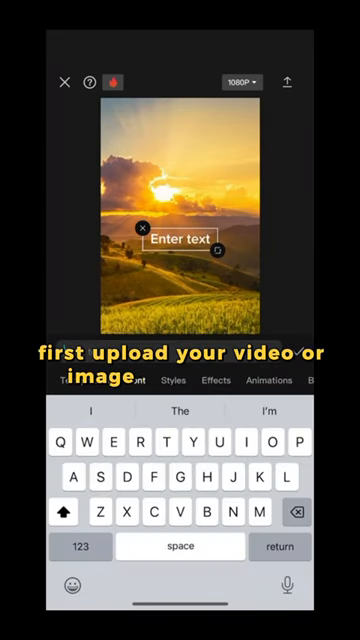
Step: Enter 'Watermark' as the text content of the new layer
{"action": "type", "text": "Watermark"}
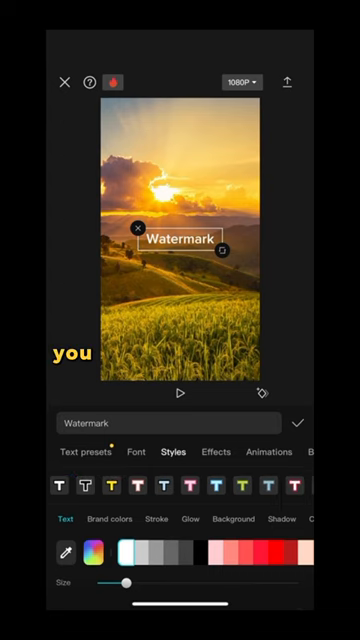
Step: Give the semi-transparent Watermark text an outline stroke style
{"action": "left_click", "coordinate": [132, 488]}
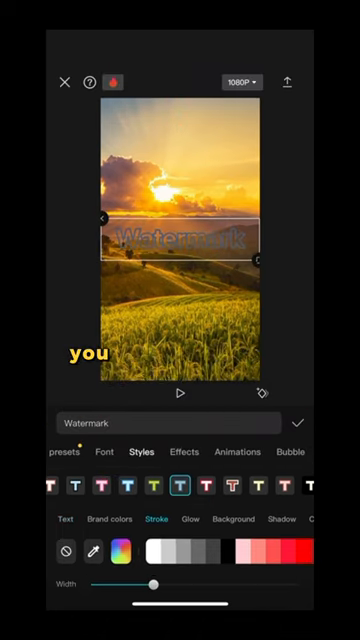
Step: Reduce the Watermark stroke width, then bring up the photo library to pick a logo overlay
{"action": "left_click_drag", "start_coordinate": [164, 584], "coordinate": [112, 584]}
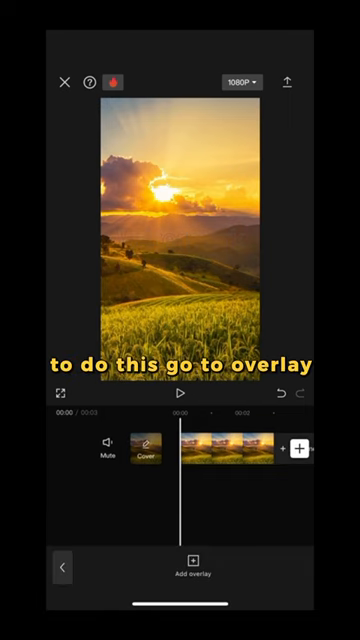
{"action": "left_click", "coordinate": [188, 560]}
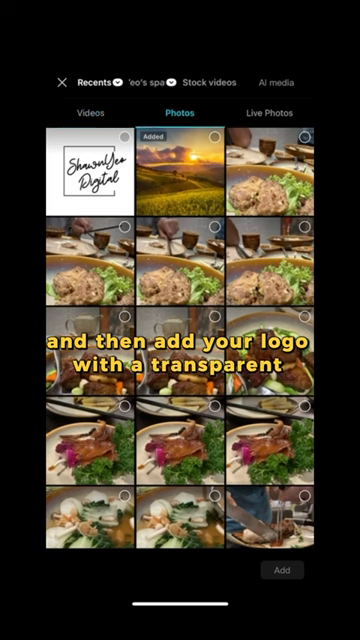